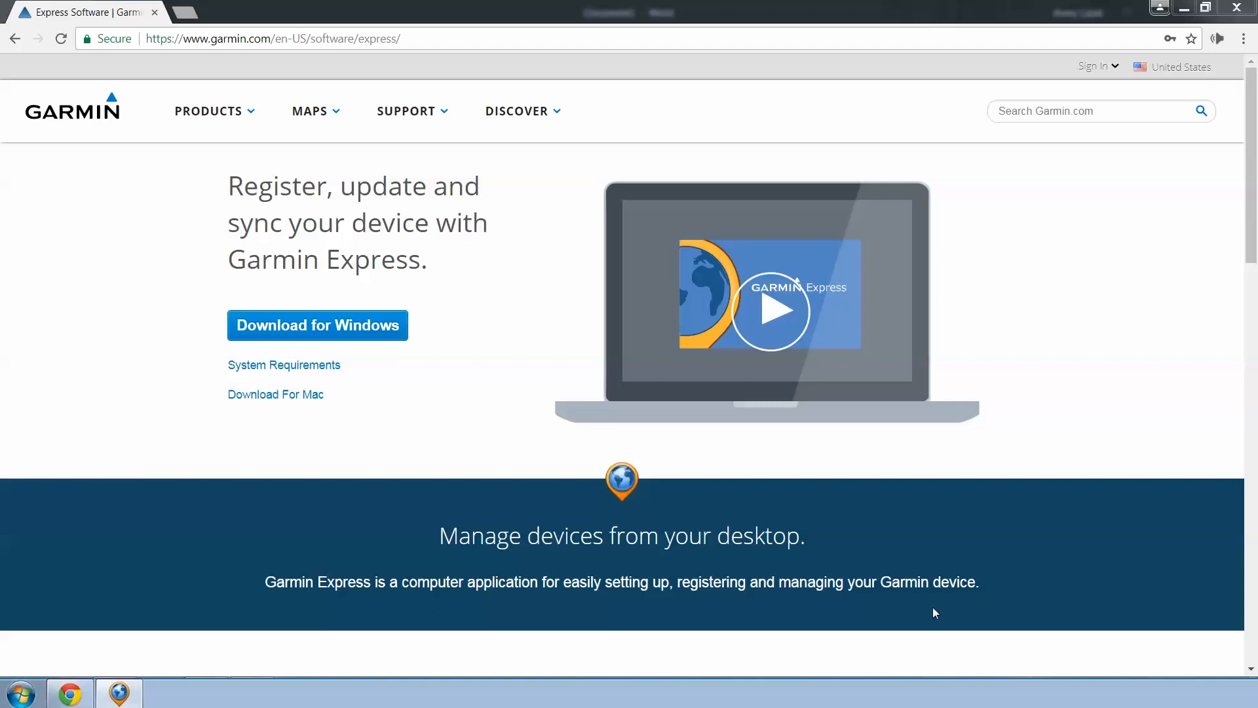
pyautogui.moveTo(522, 438)
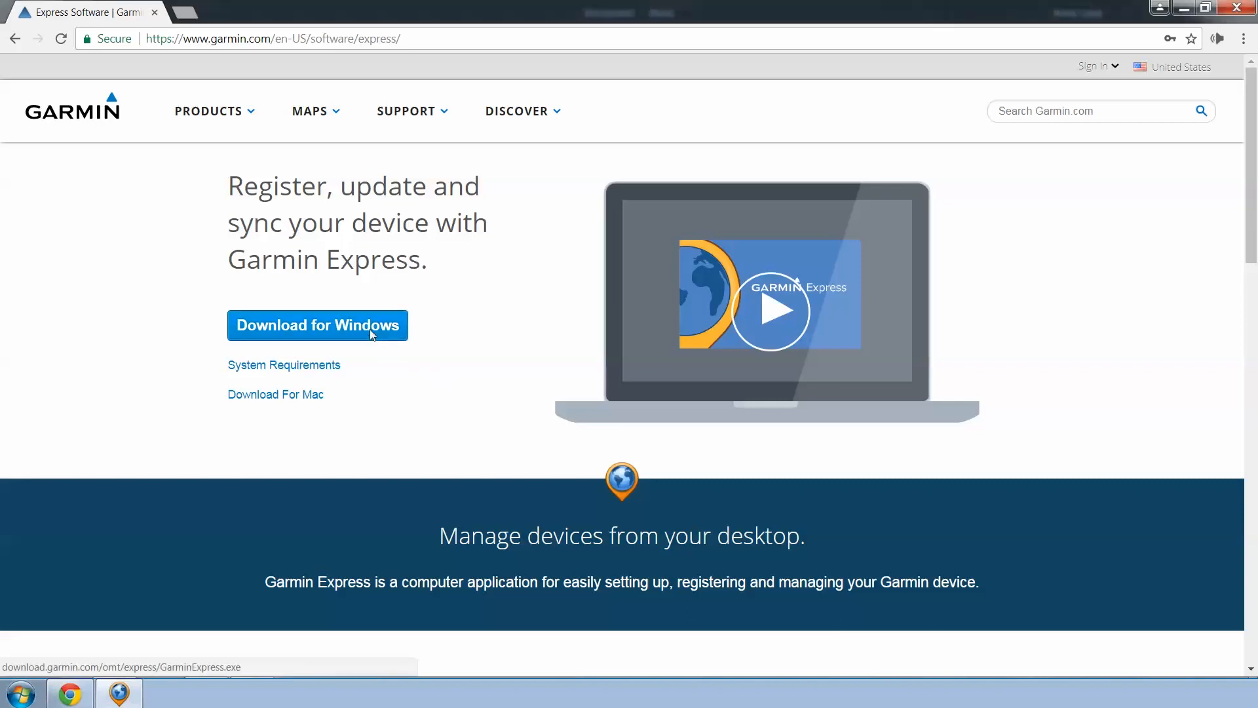
# Step: Download the GarminExpress.exe installer for Windows and launch it from Chrome's downloads
pyautogui.click(317, 325)
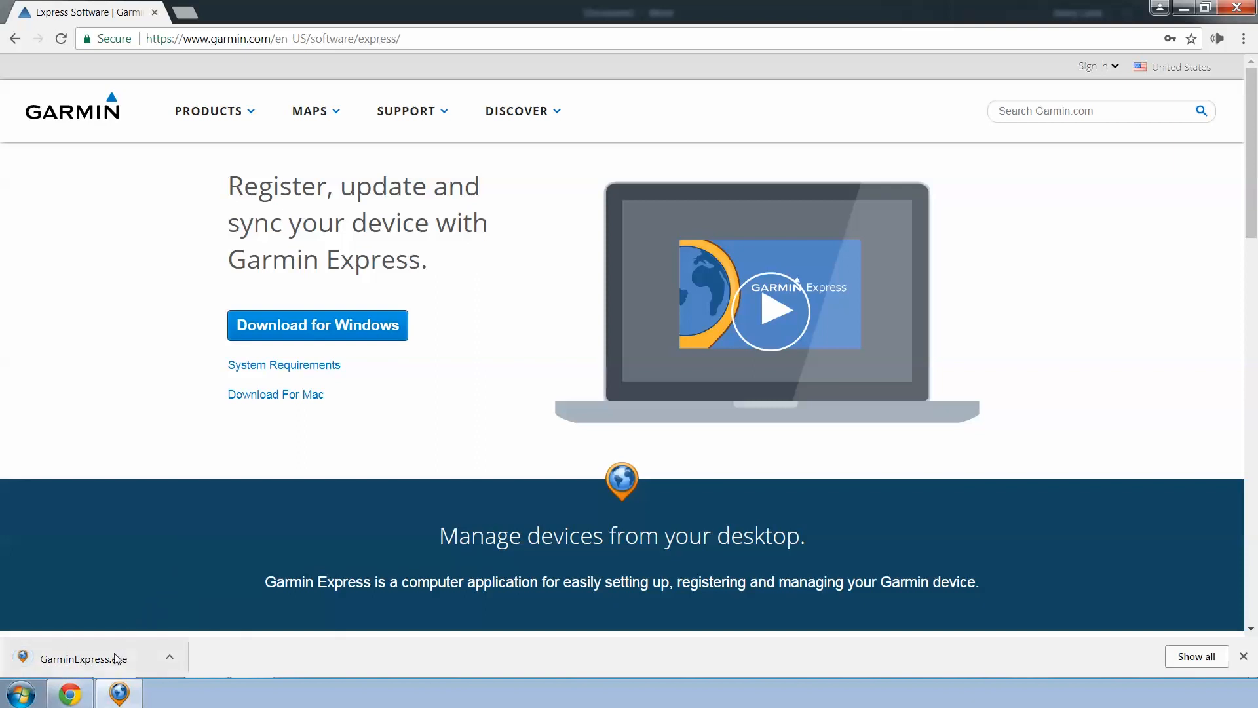
pyautogui.click(79, 657)
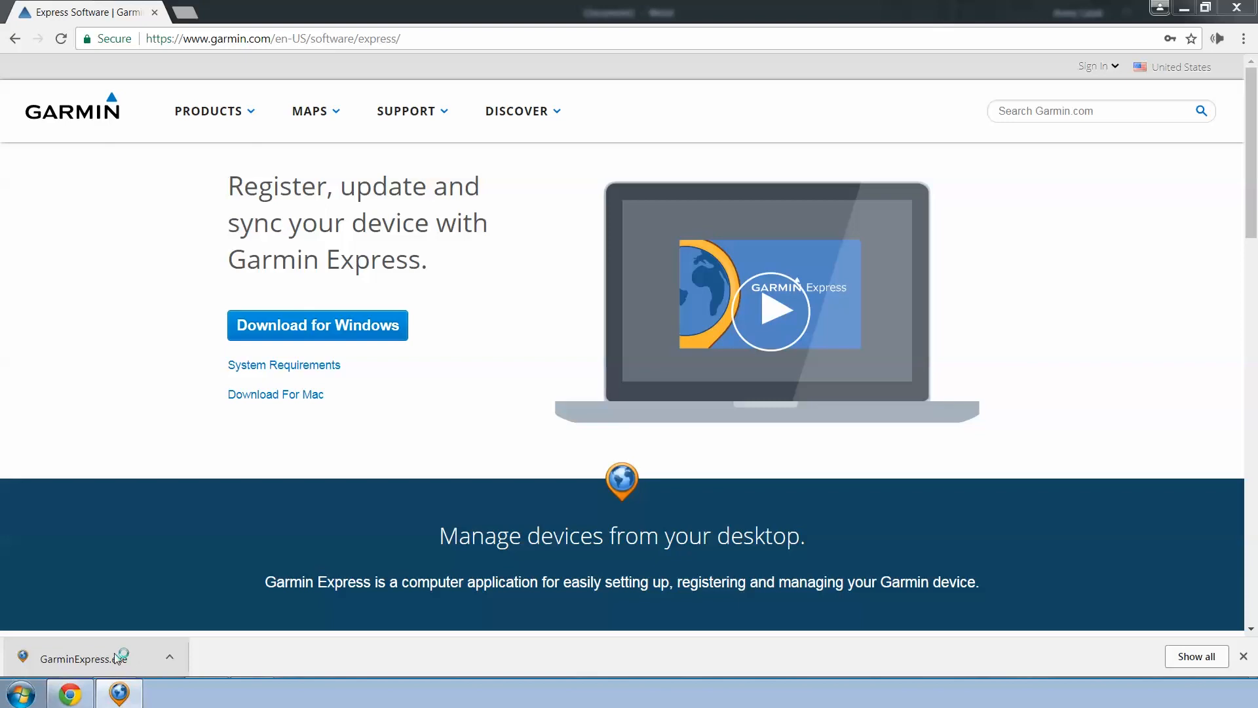
# Step: Install Garmin Express through its installer and launch the newly installed application
pyautogui.click(74, 658)
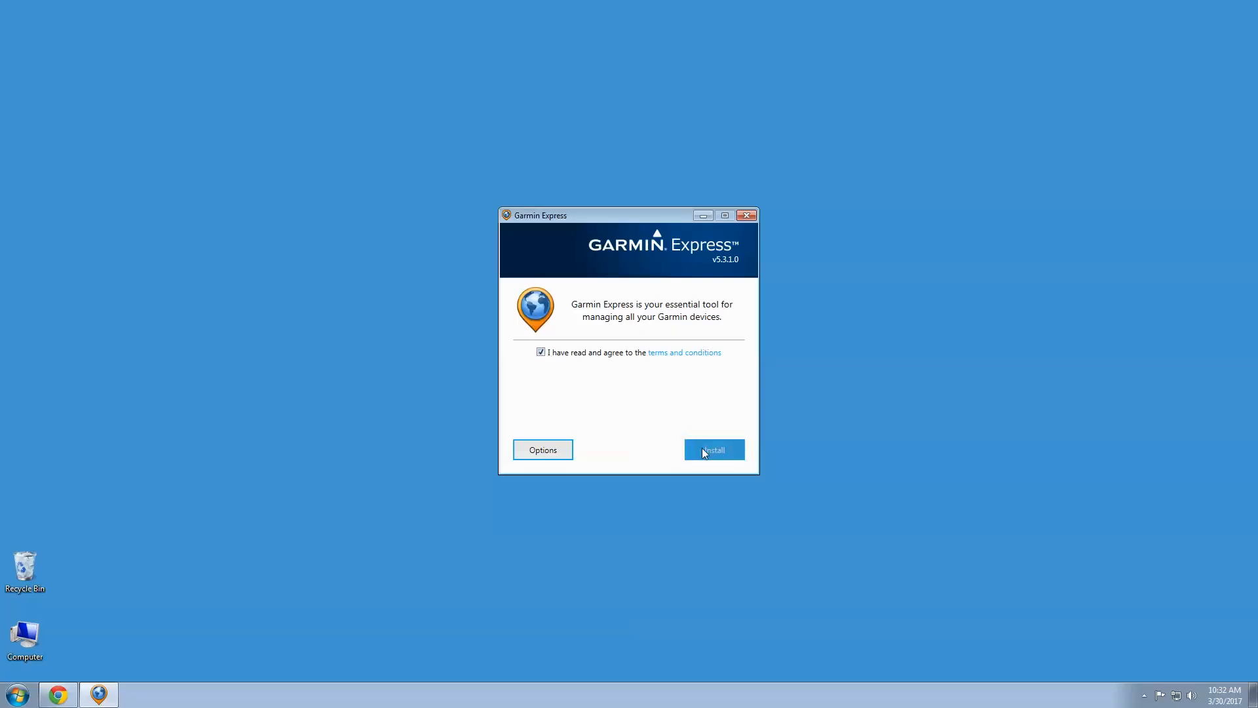
pyautogui.click(715, 449)
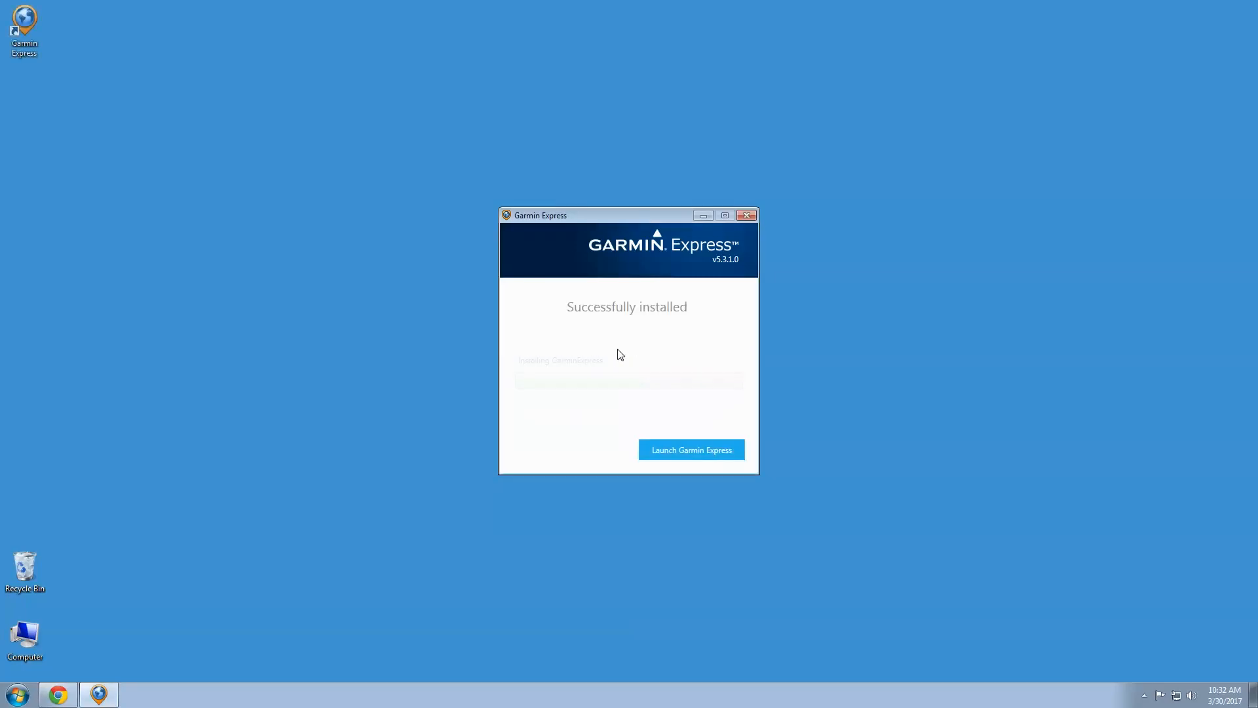
pyautogui.click(692, 449)
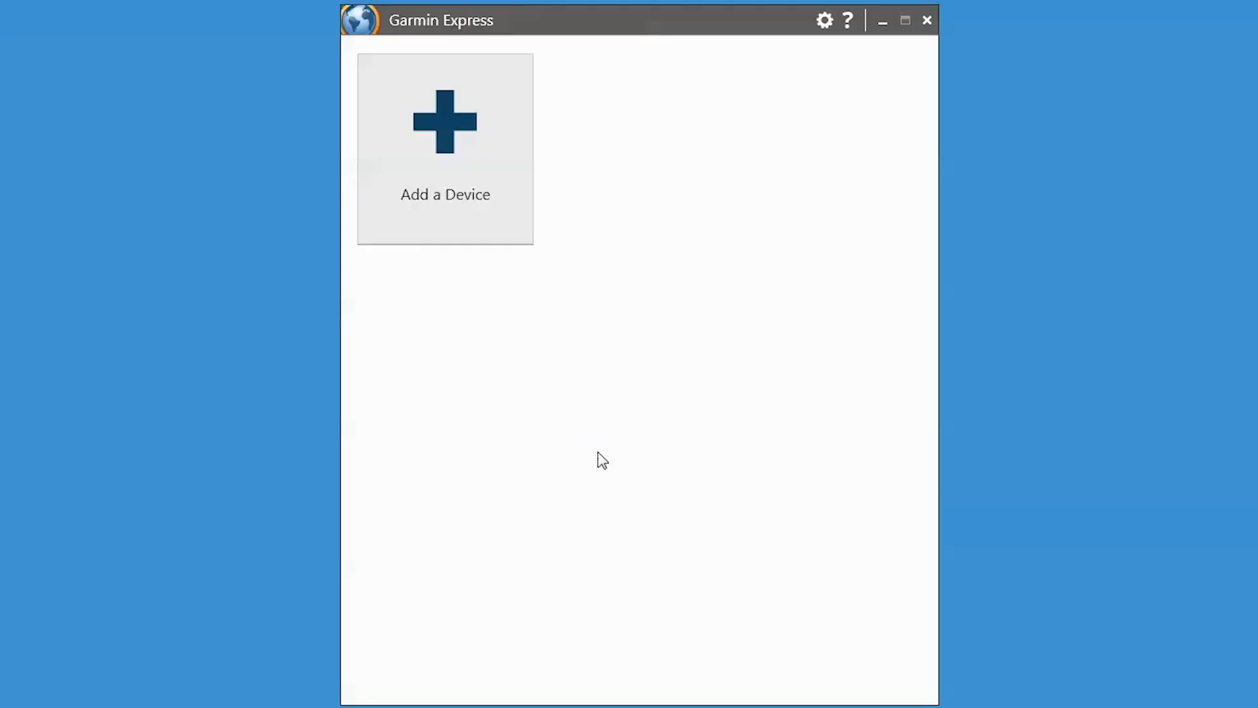
pyautogui.moveTo(485, 244)
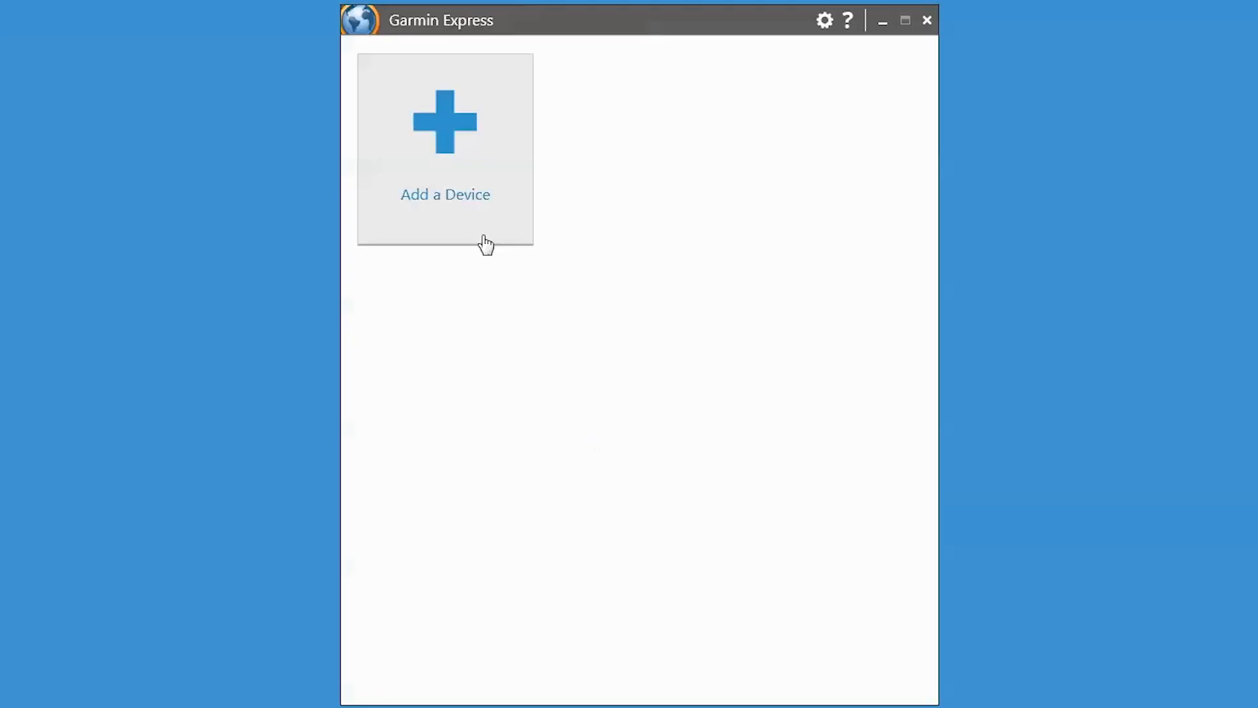
# Step: Add the found Alpha T5/TT15 Mini, complete registration and keep its default nickname
pyautogui.click(444, 150)
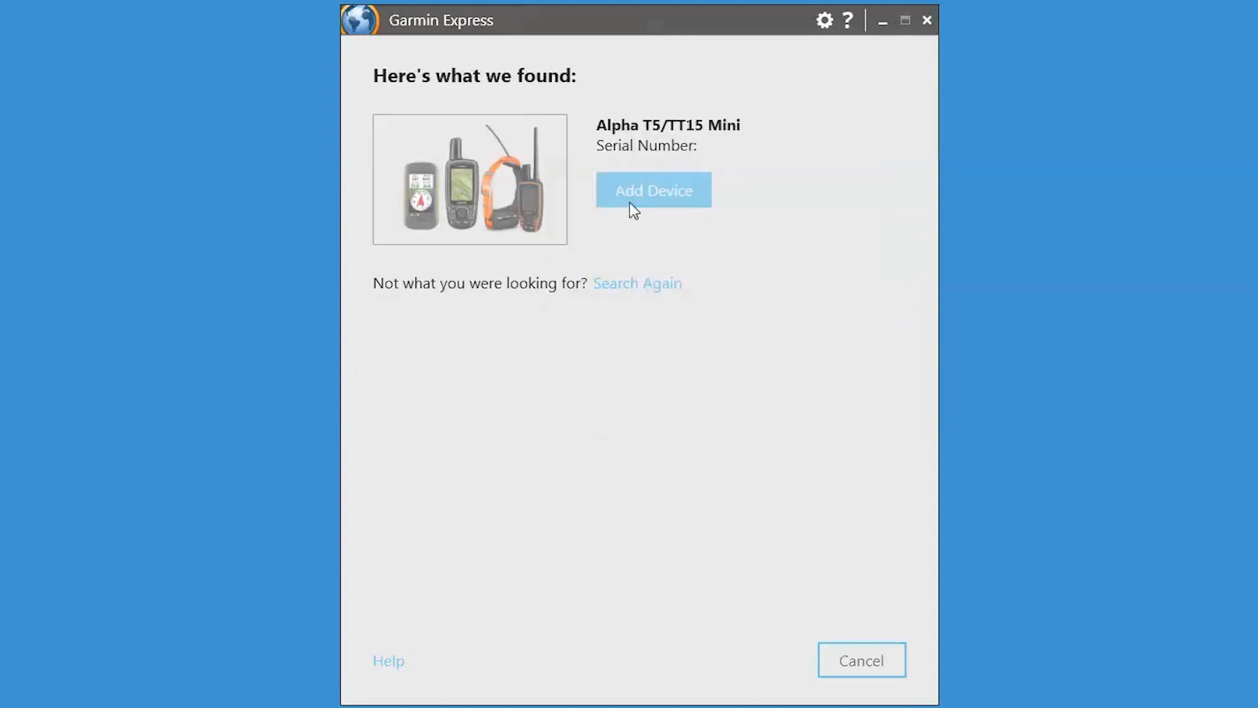
pyautogui.click(654, 190)
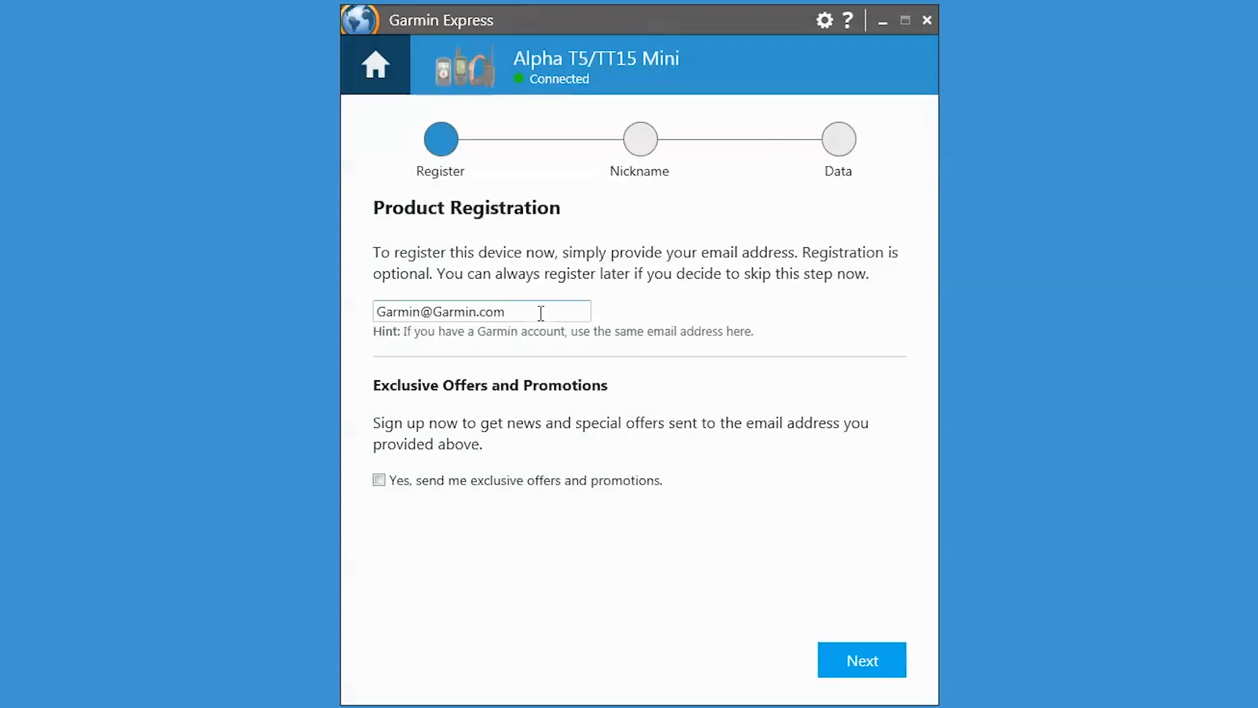
pyautogui.moveTo(561, 369)
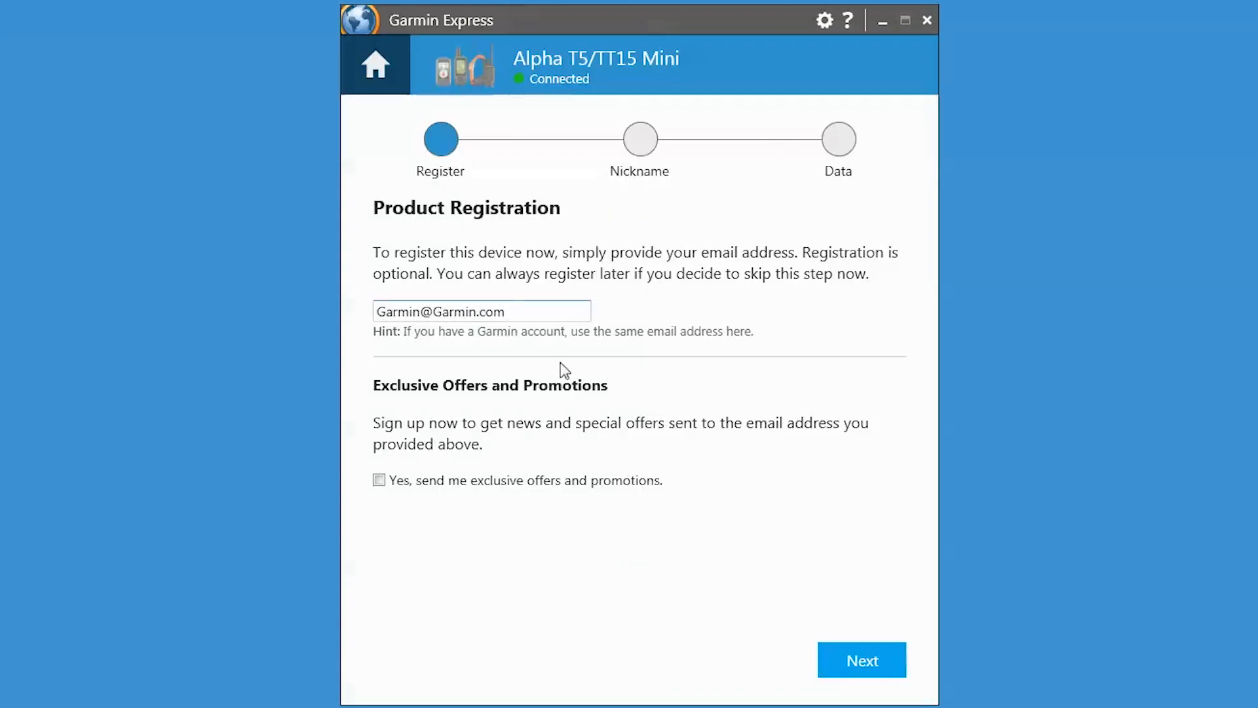
pyautogui.click(862, 659)
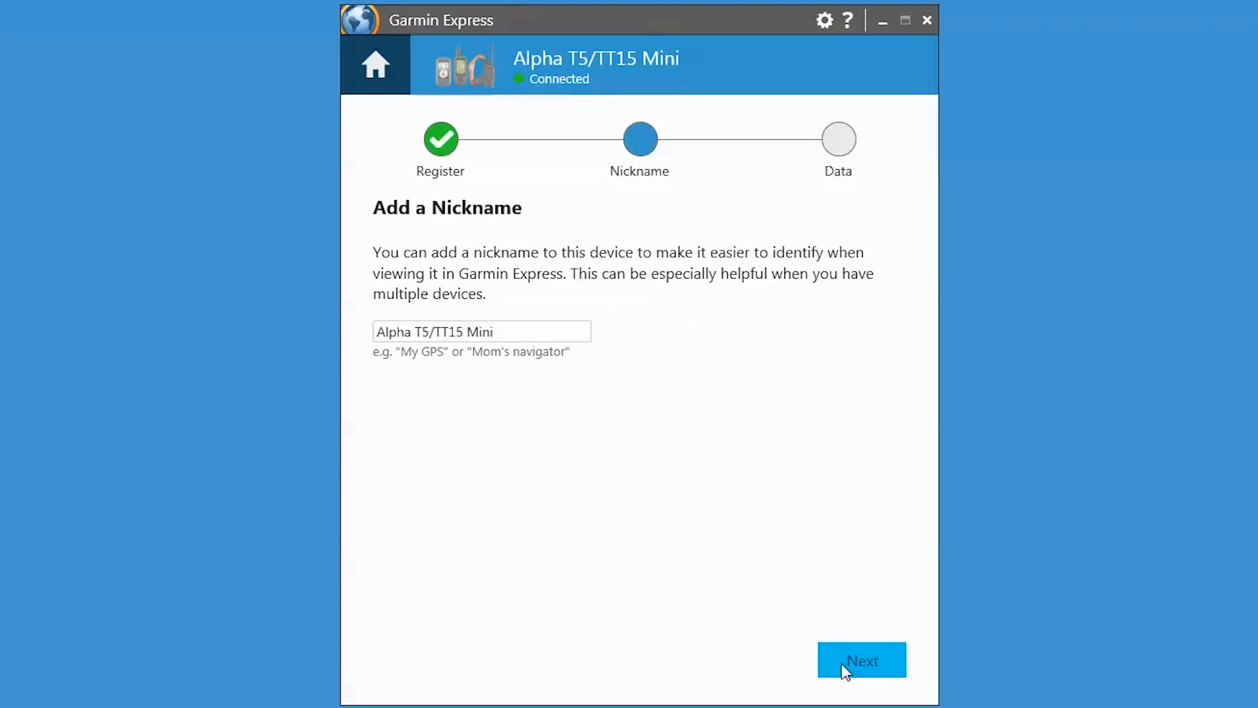
pyautogui.click(861, 660)
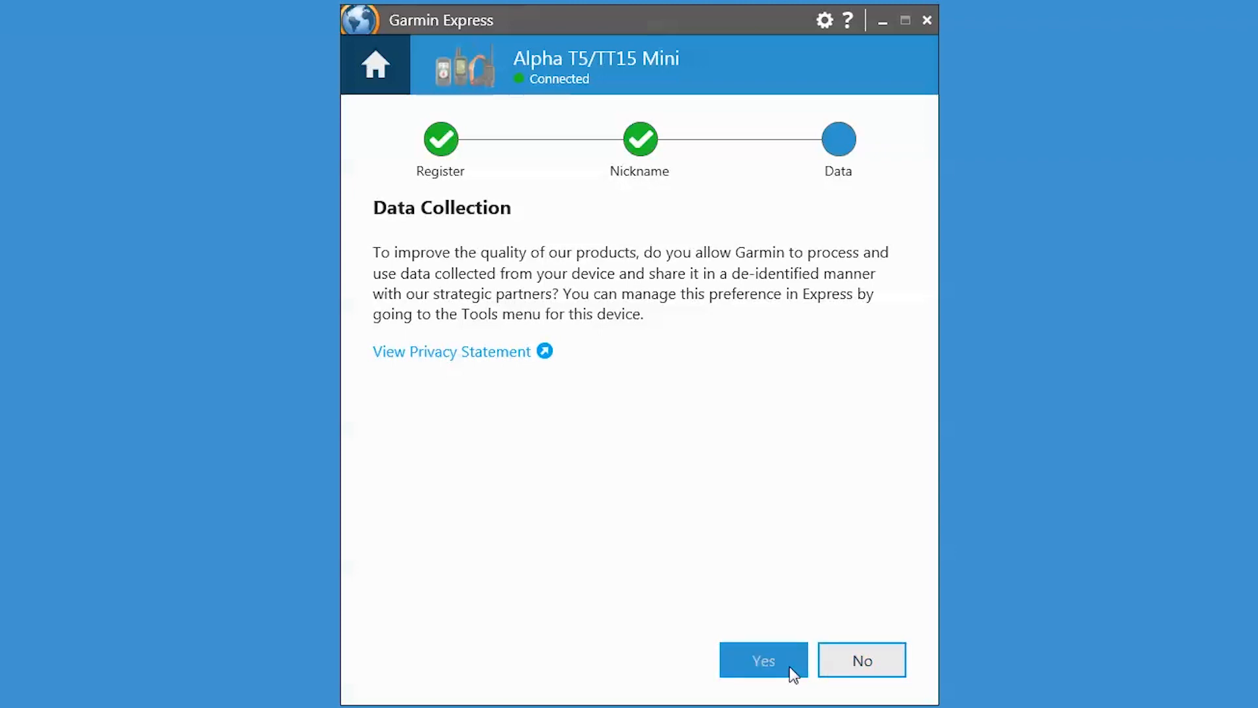
# Step: Allow data collection, then install the software update to version 2.50, accepting the license
pyautogui.click(763, 660)
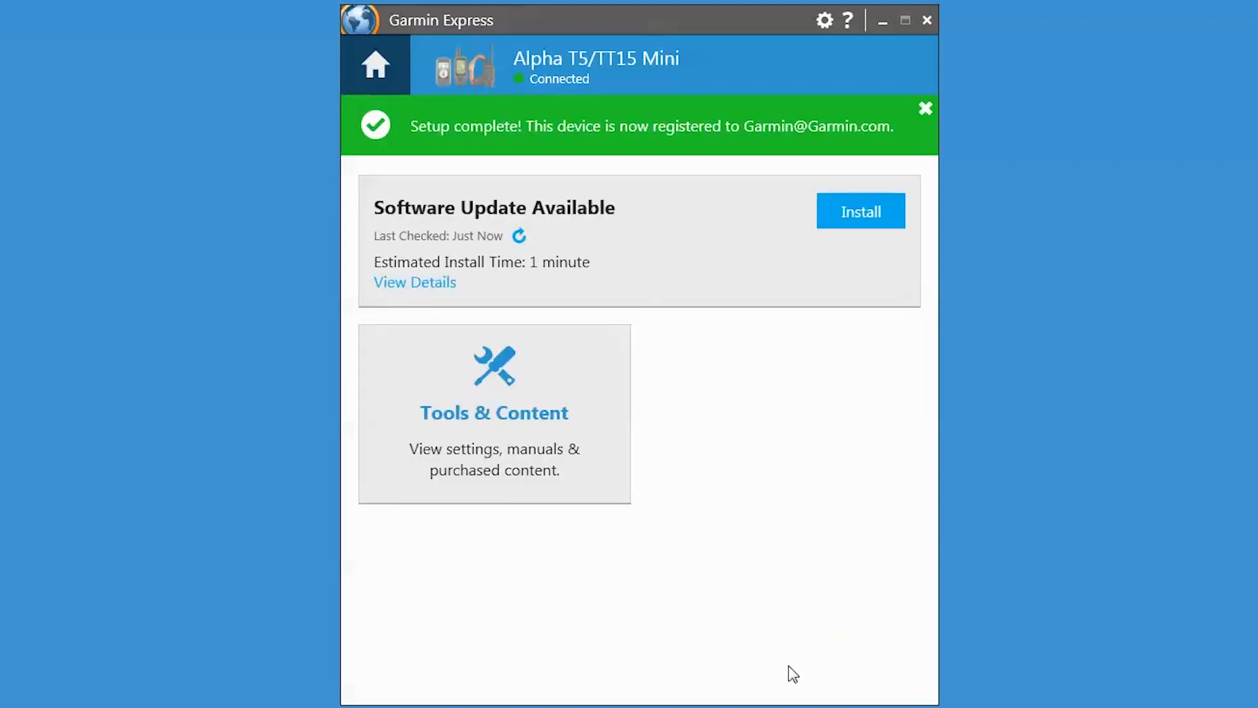
pyautogui.moveTo(880, 270)
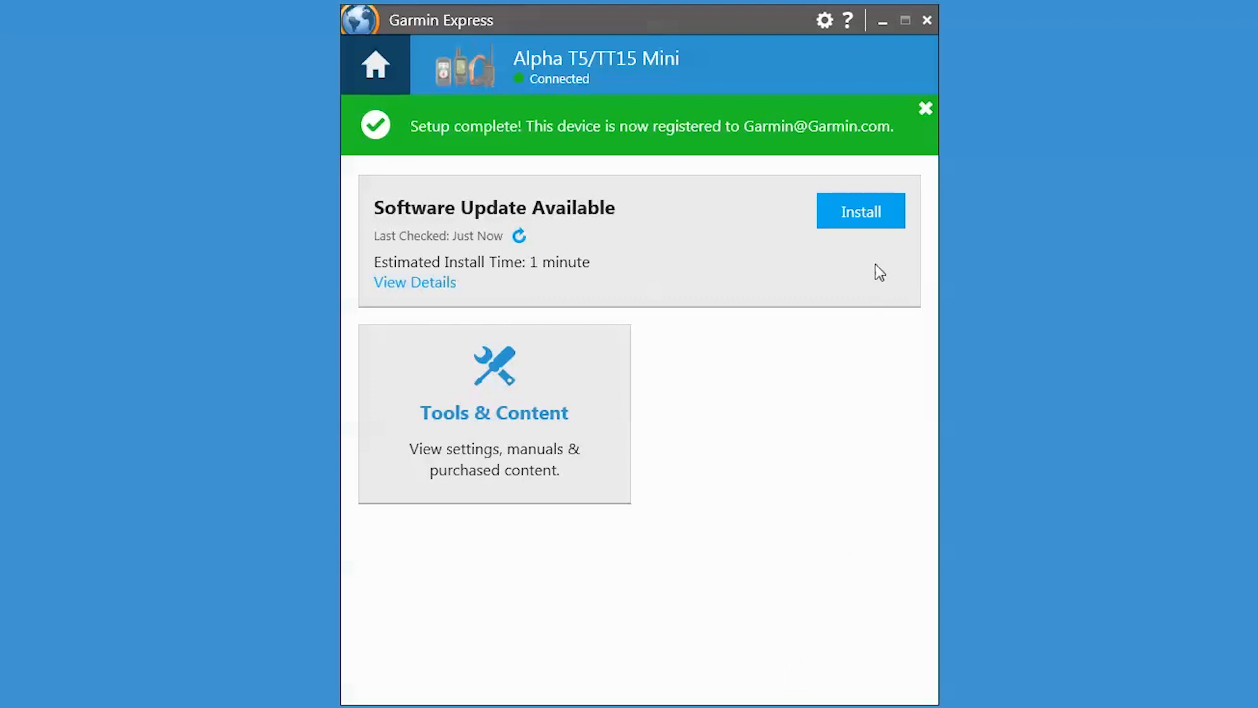
pyautogui.click(860, 211)
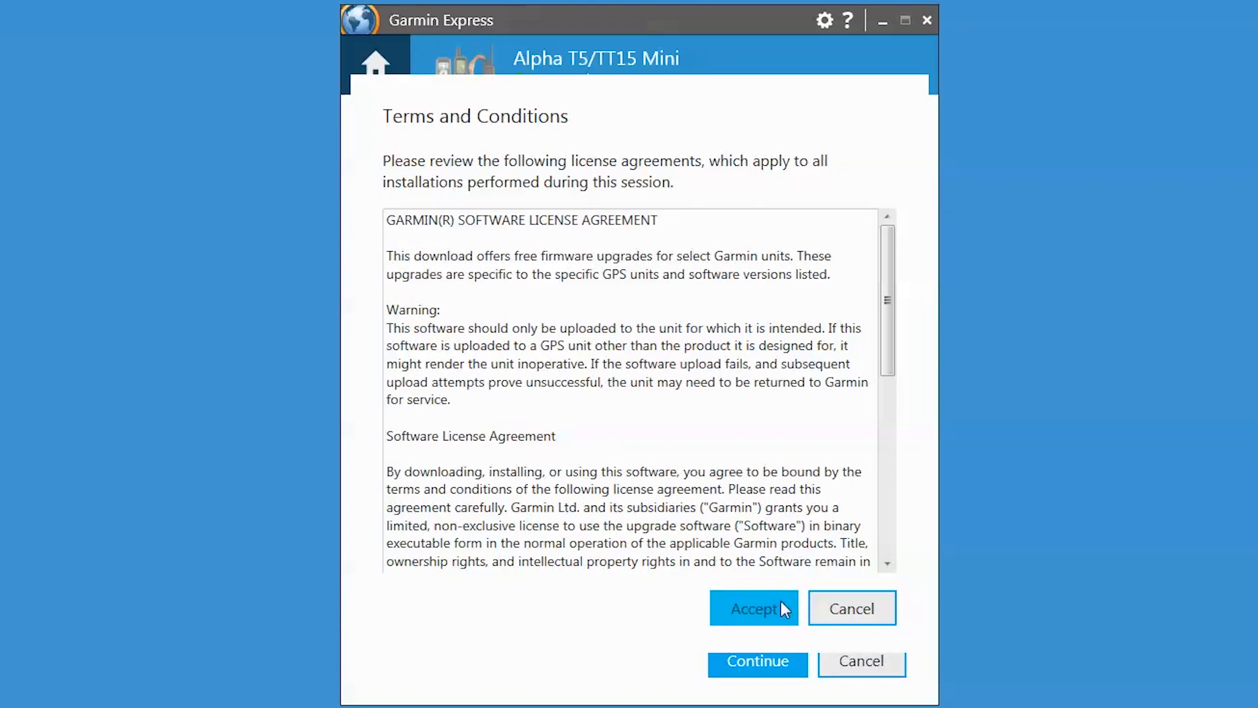
pyautogui.click(755, 608)
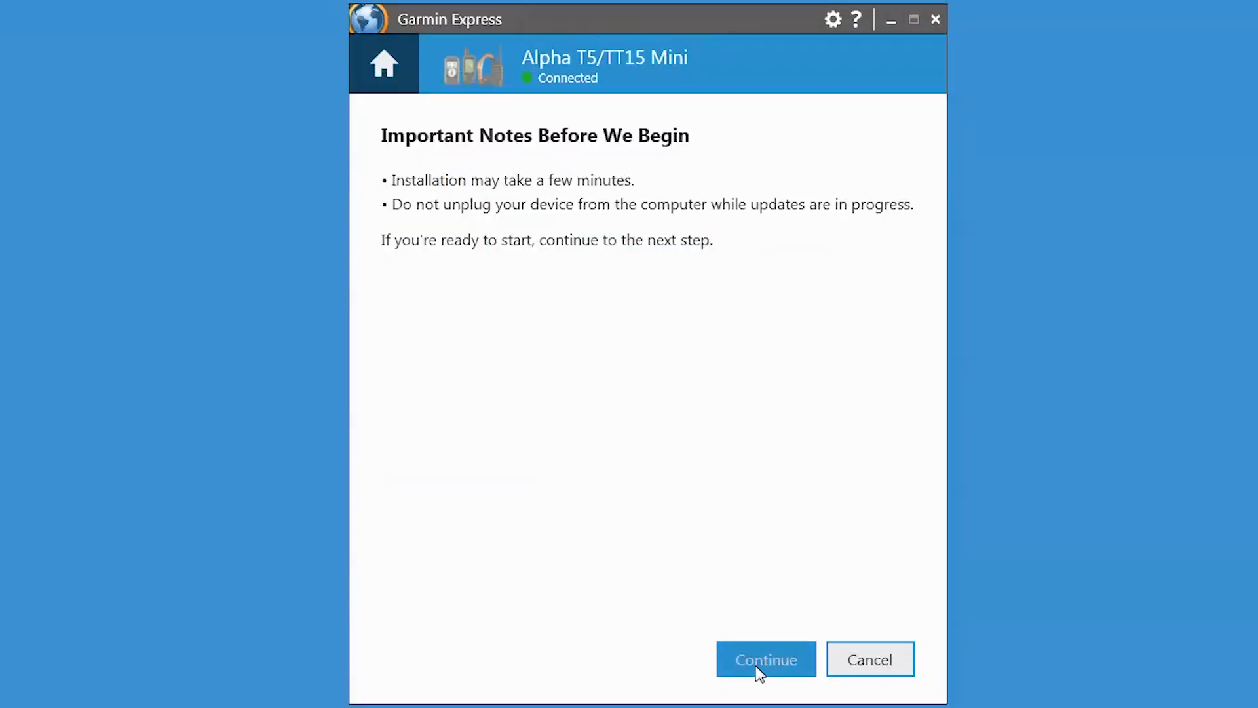
pyautogui.click(767, 659)
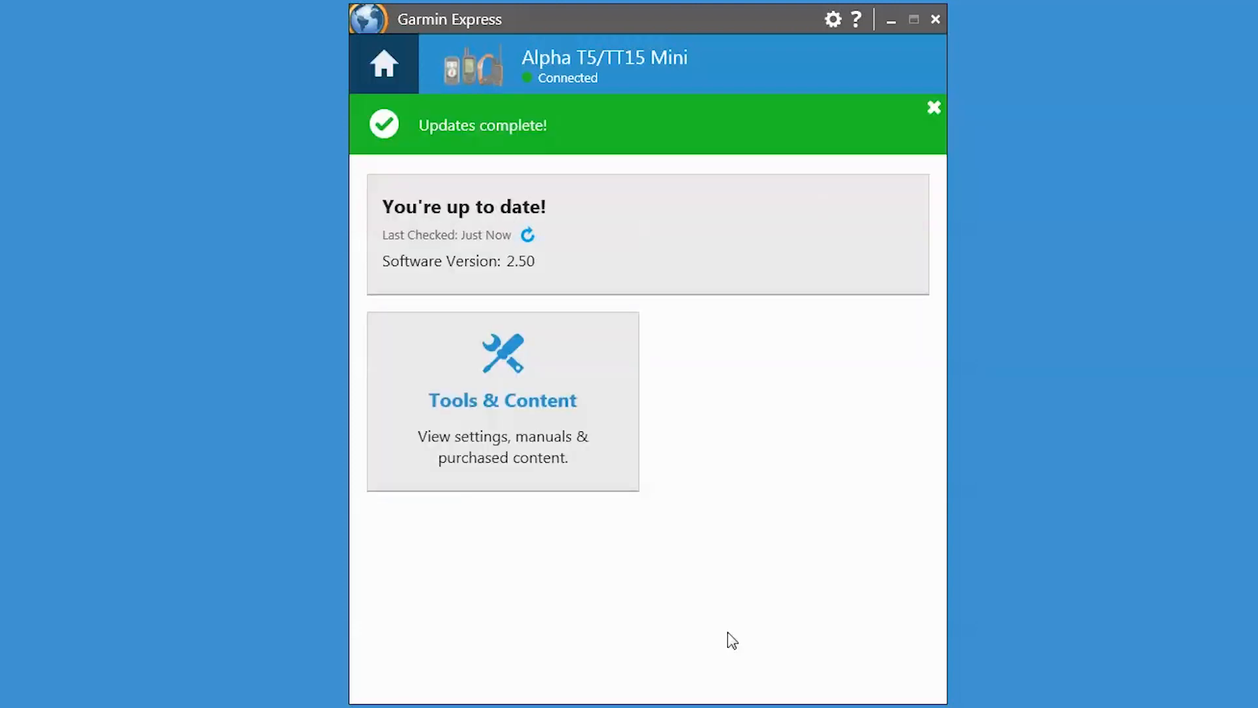
# Step: Eject the USB Mass Storage Device via Safely Remove Hardware in the notification tray
pyautogui.click(912, 18)
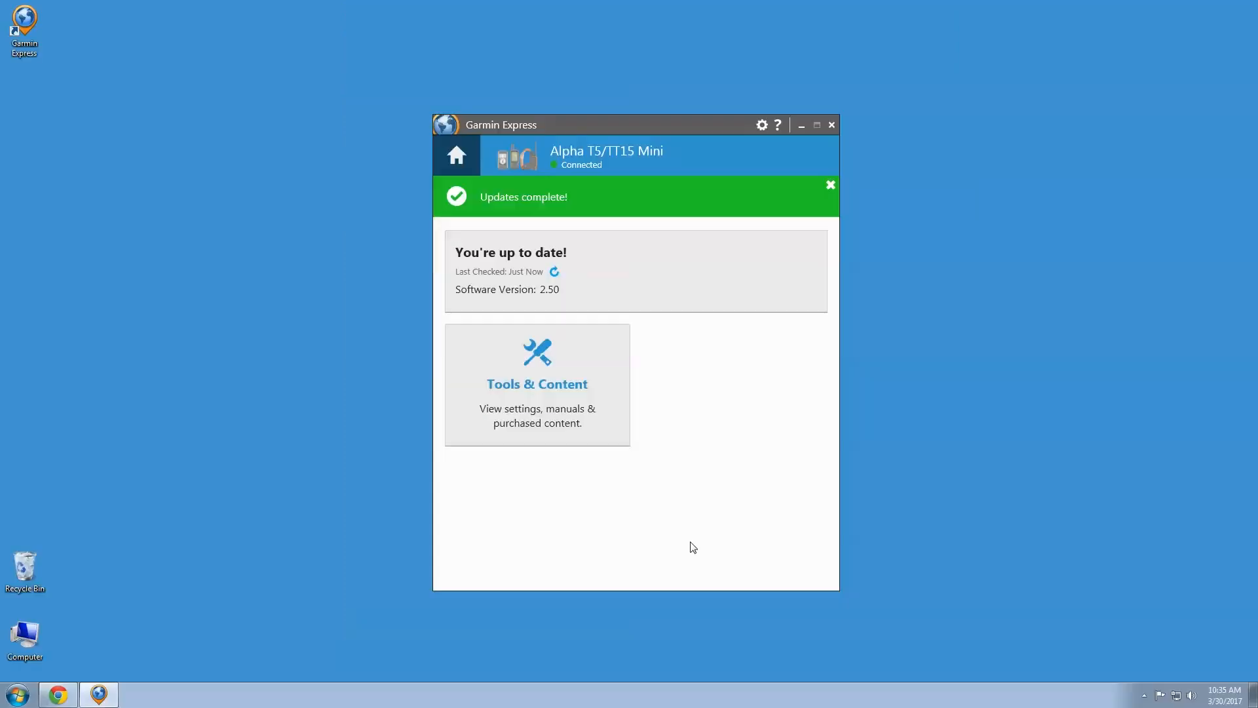
pyautogui.click(1148, 694)
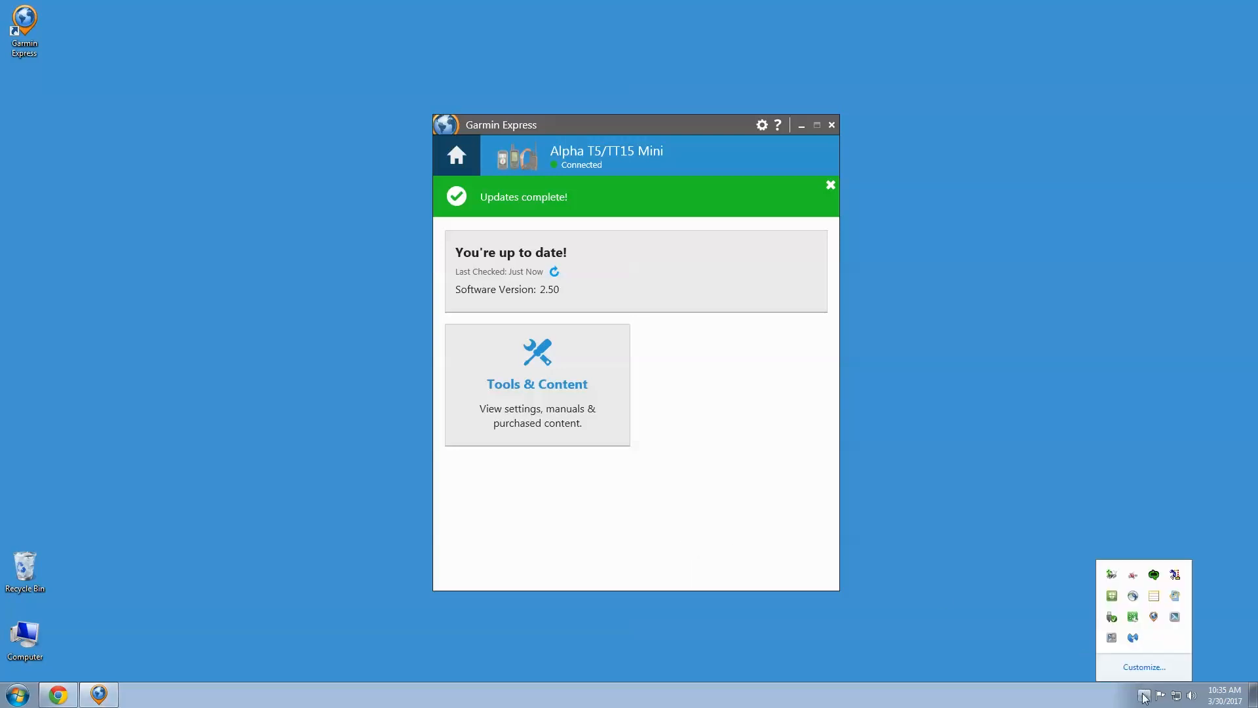
pyautogui.moveTo(1111, 617)
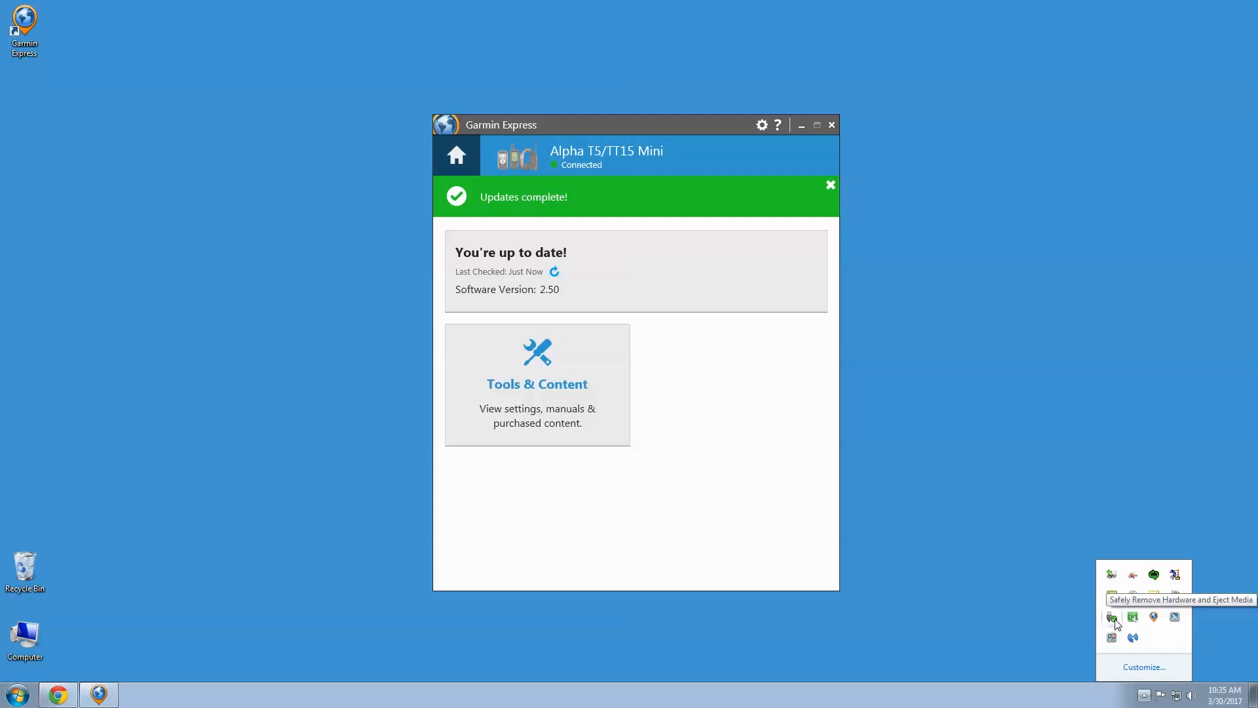
pyautogui.click(1112, 616)
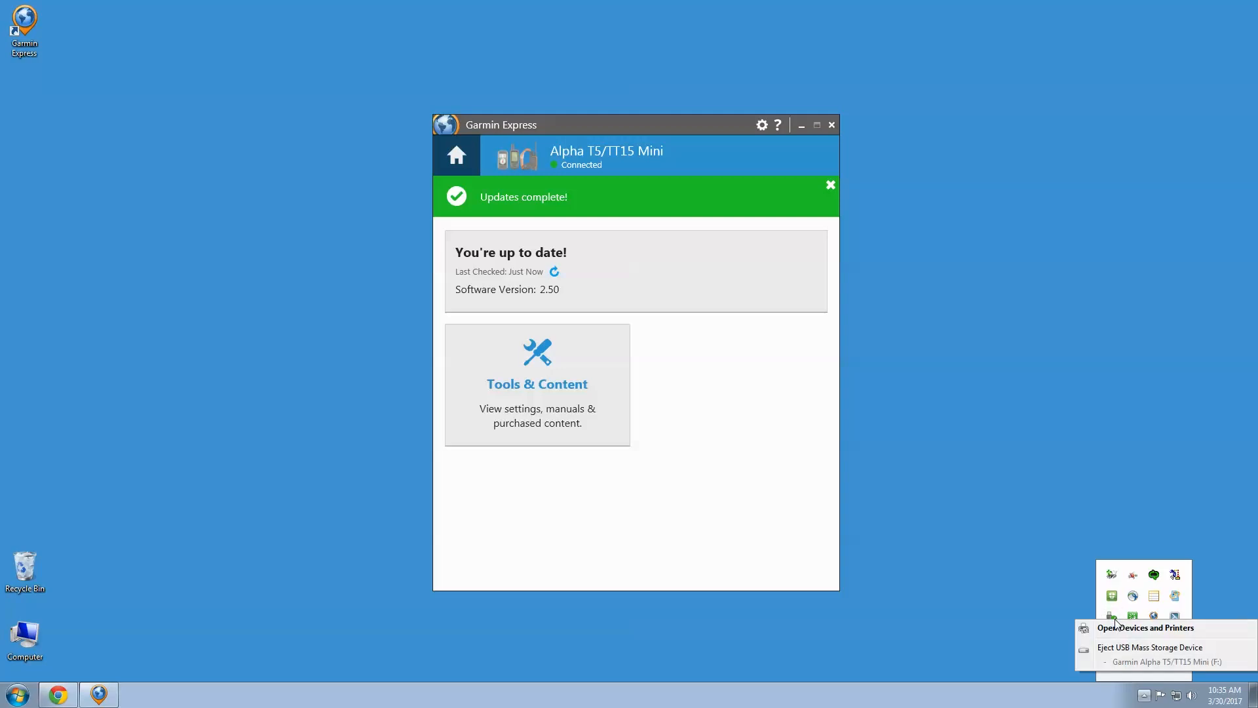
pyautogui.moveTo(1113, 650)
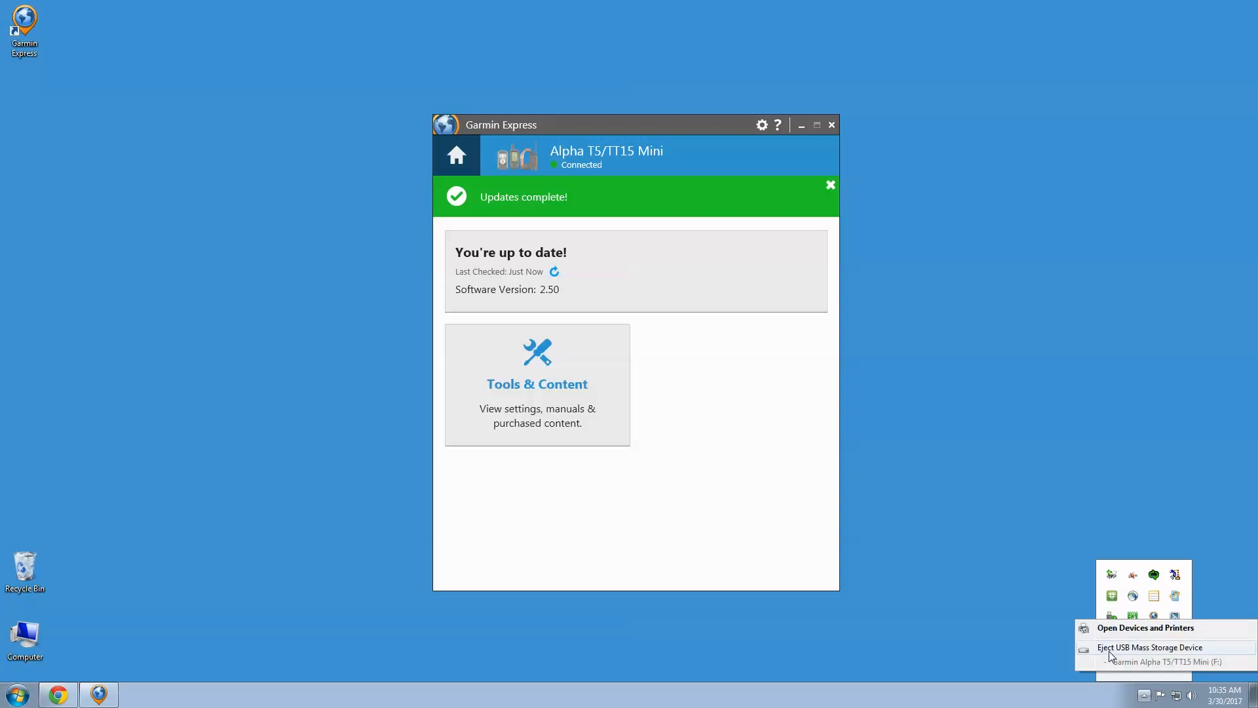
pyautogui.click(1148, 647)
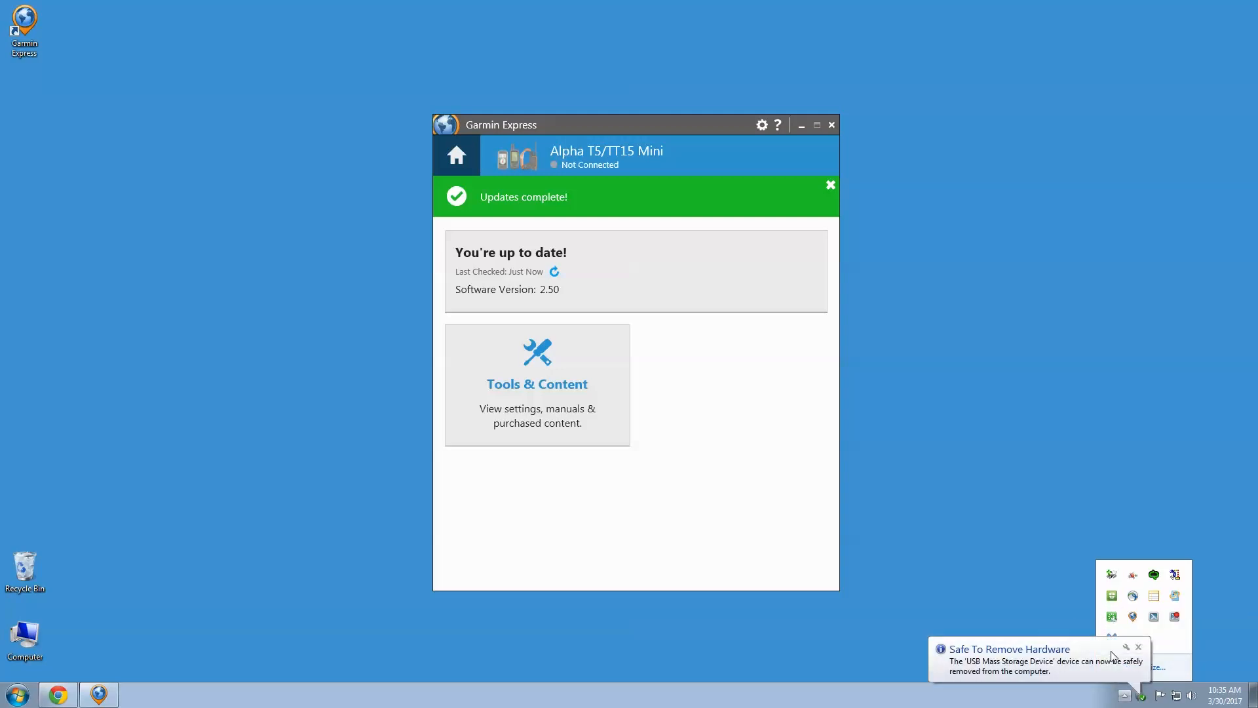